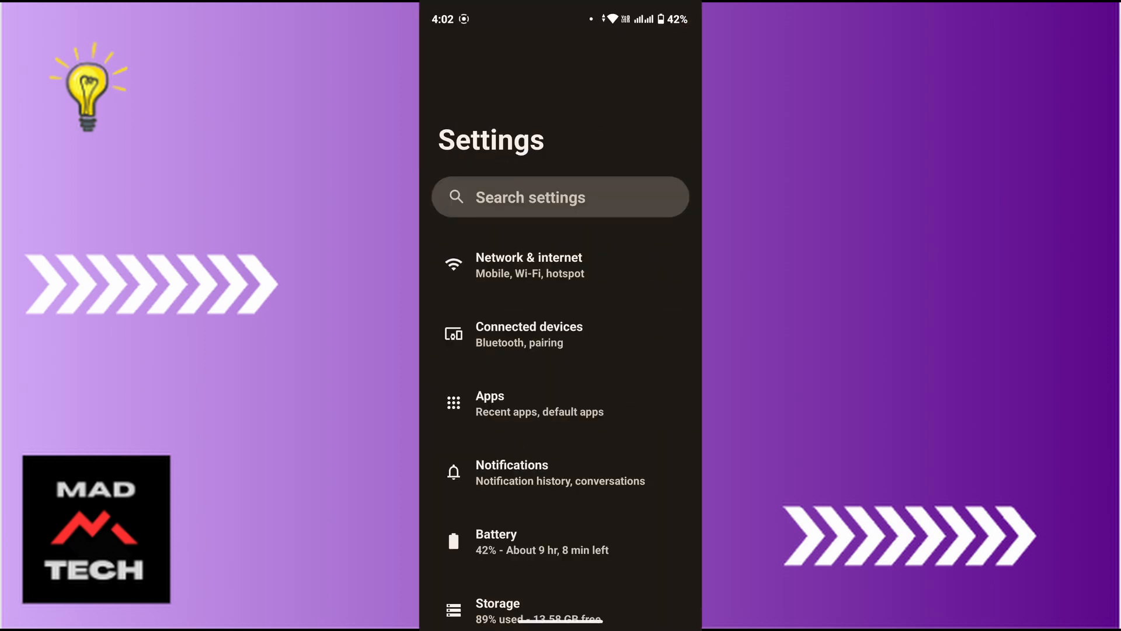
# Open Apps and show the full list of all 120 installed apps
pyautogui.click(489, 402)
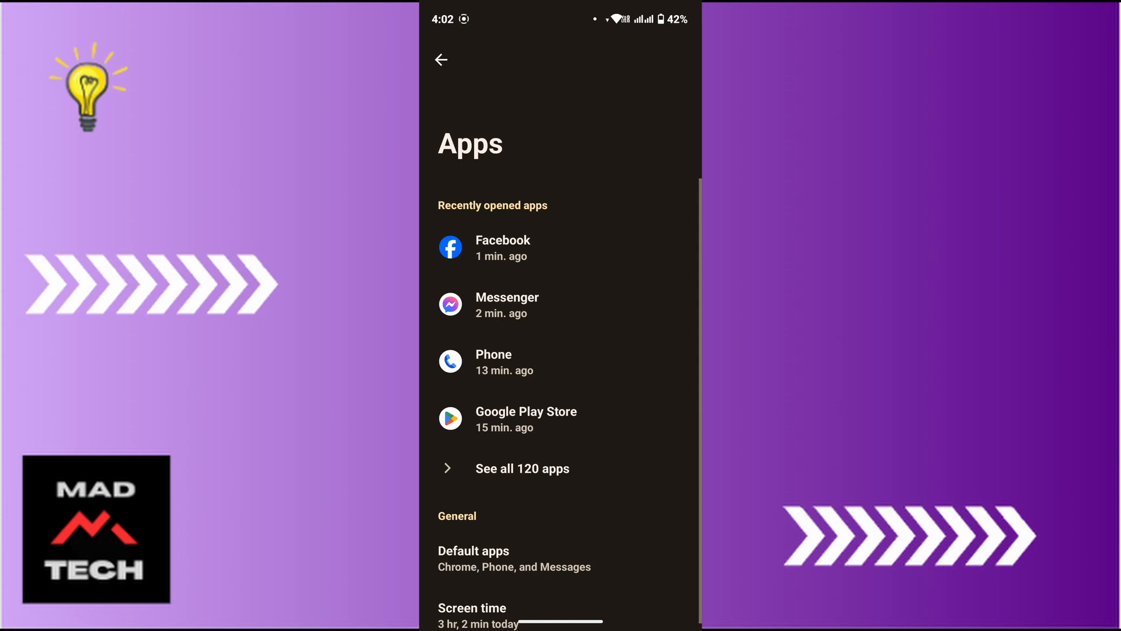
pyautogui.click(522, 468)
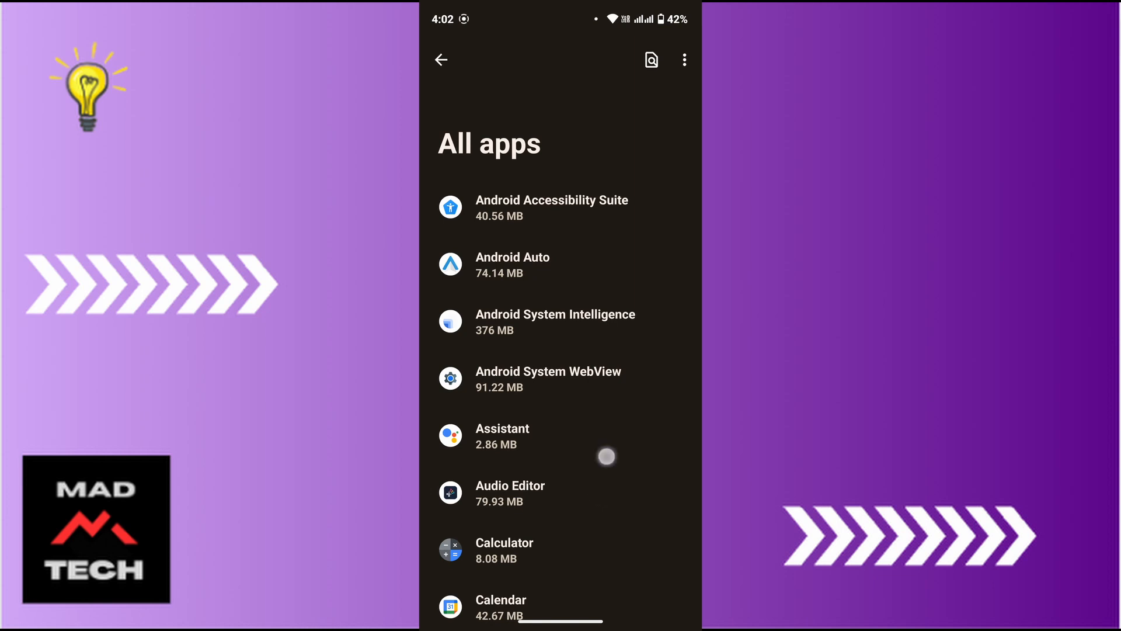
# Scroll down the All apps list to reach TikTok
pyautogui.scroll(-3)
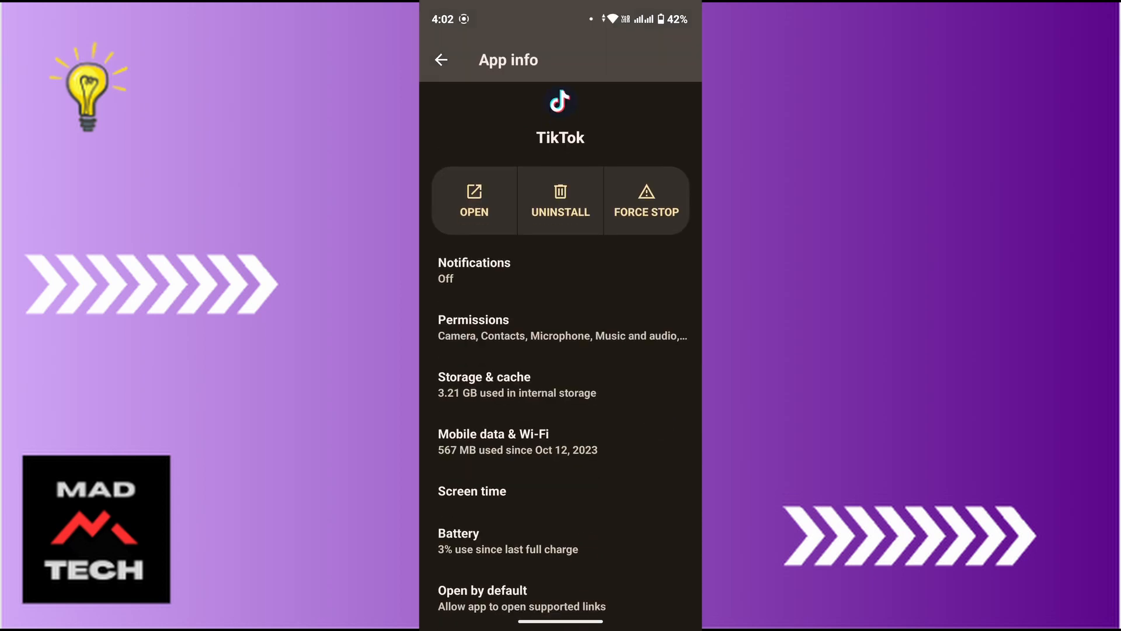
# Open TikTok's Permissions page from its App info screen
pyautogui.click(474, 319)
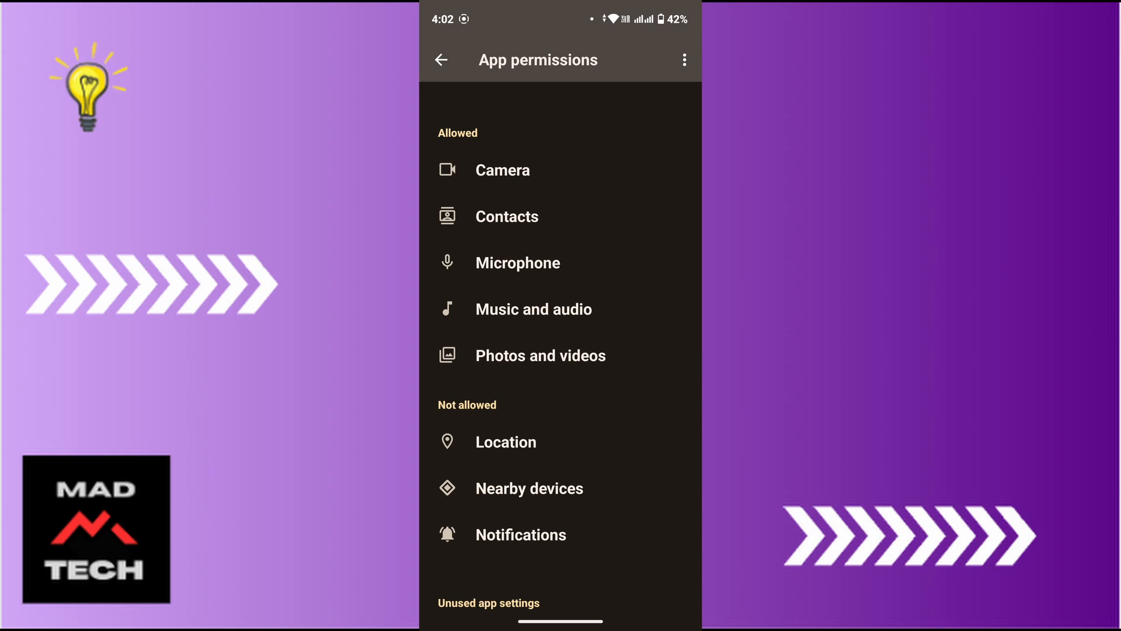
# Allow TikTok's Location permission and confirm all eight permissions are now allowed
pyautogui.click(506, 442)
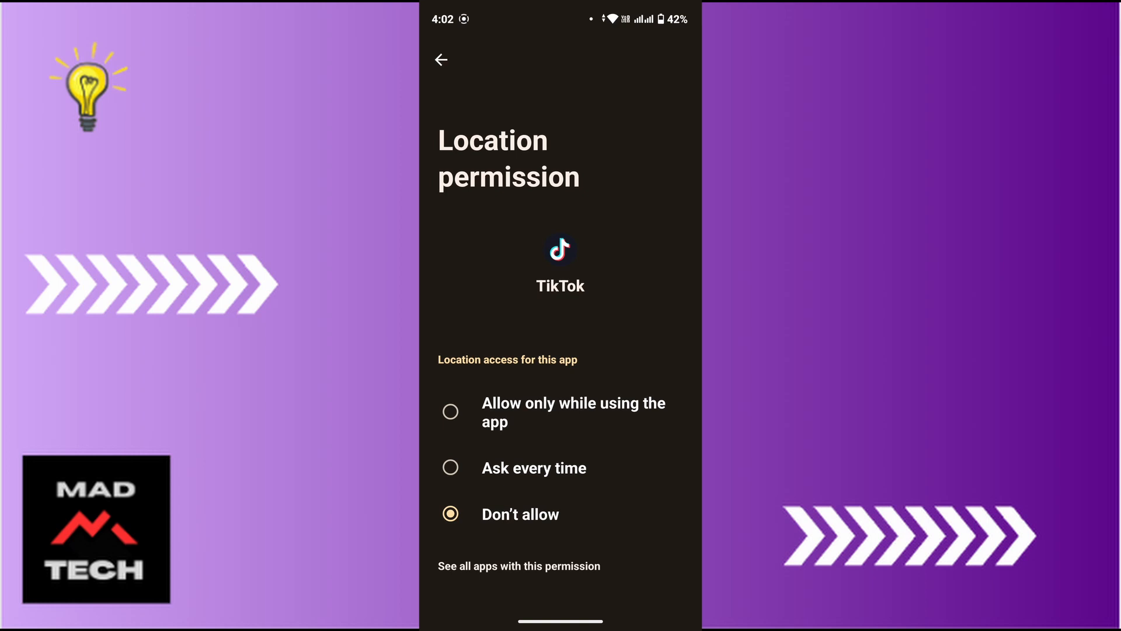
pyautogui.click(441, 59)
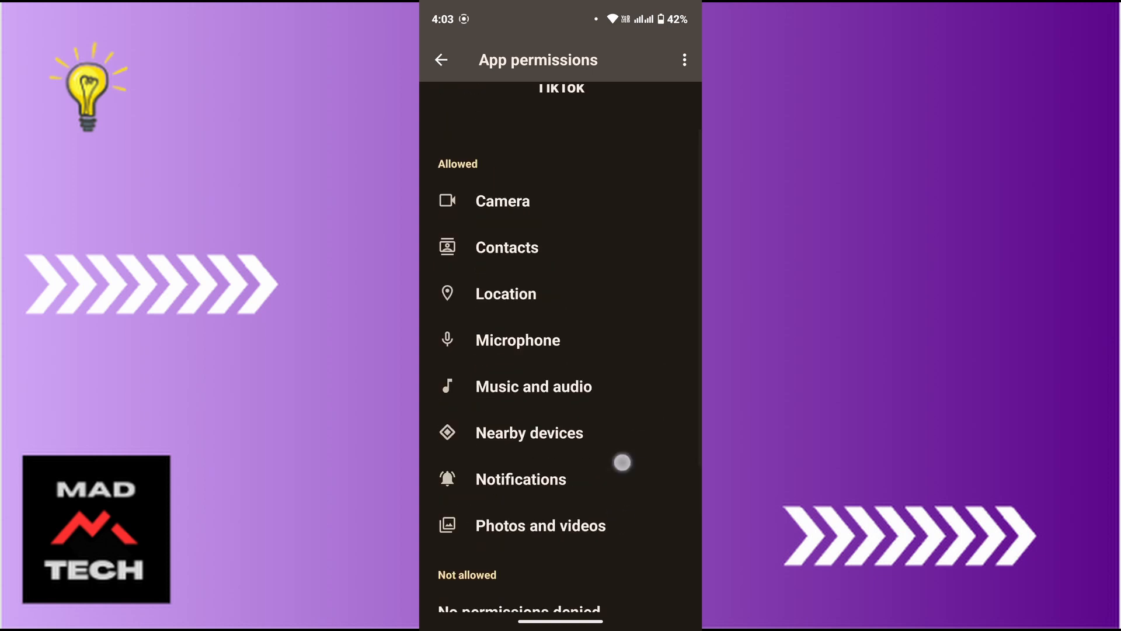
pyautogui.scroll(-3)
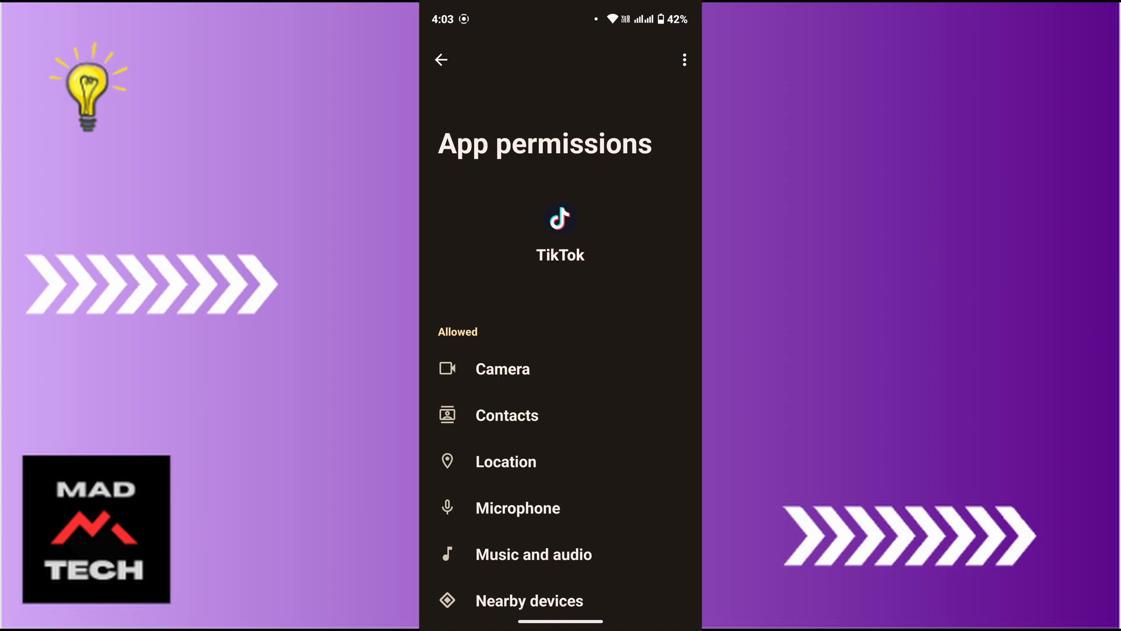